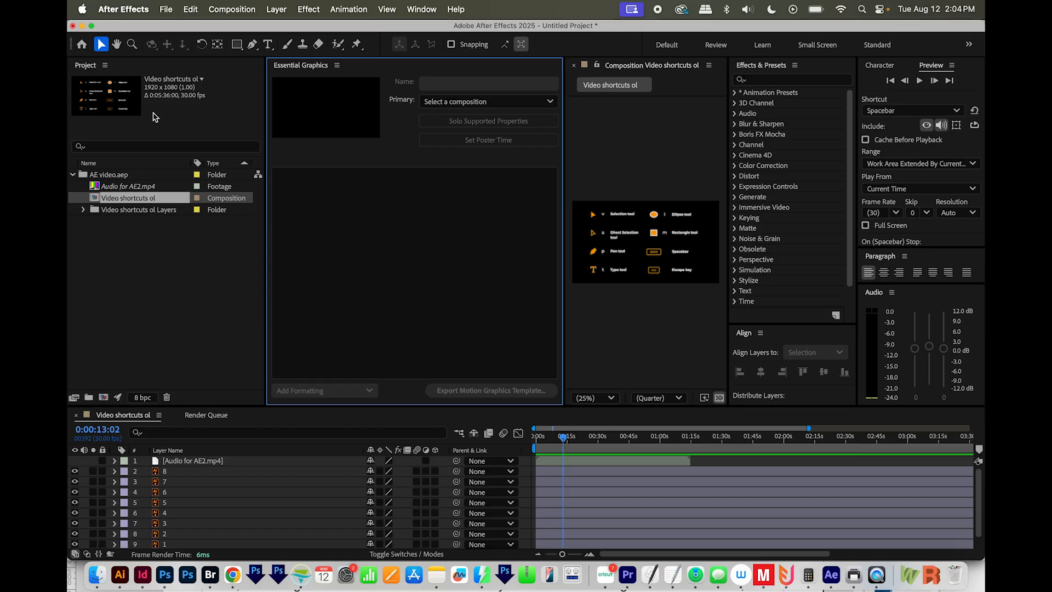
mouse_move(136, 235)
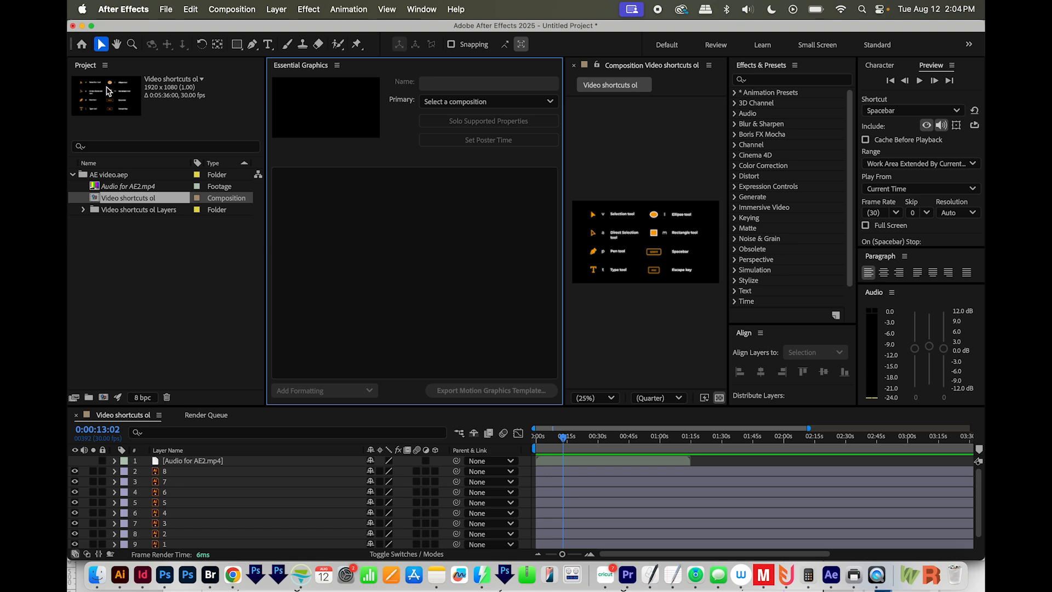
mouse_move(112, 96)
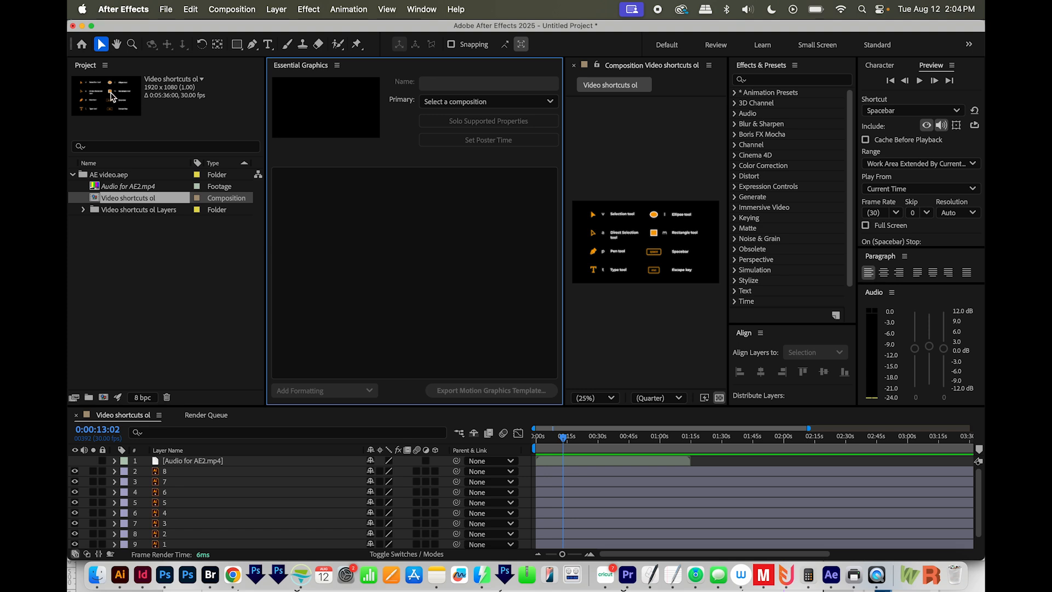
Step: Switch away from After Effects to Illustrator's home screen
click(123, 10)
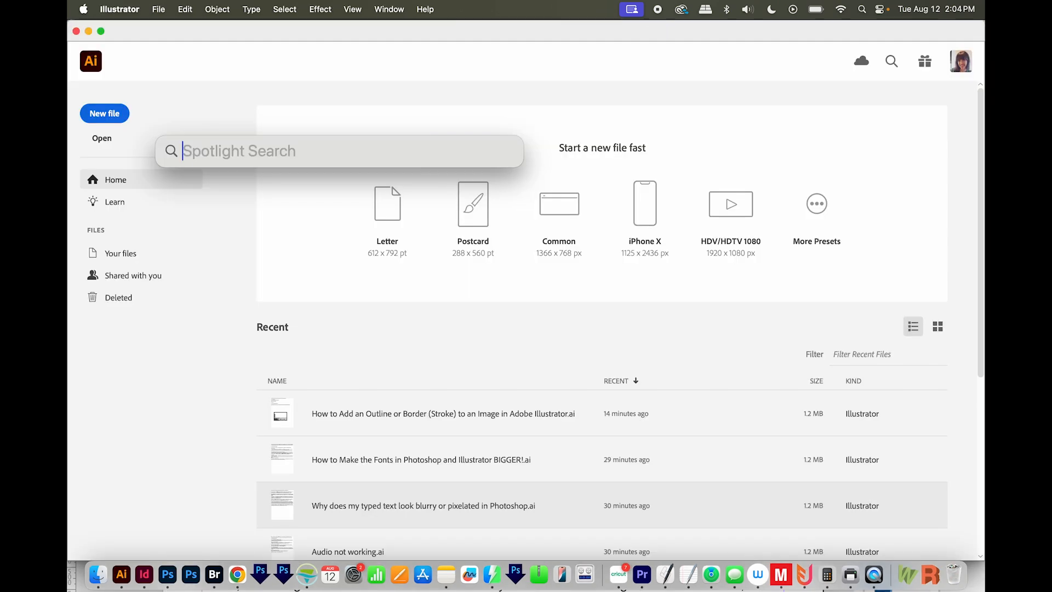
Step: Back in After Effects, enable the Audio switch on layer 1, Audio for AE2.mp4
click(877, 575)
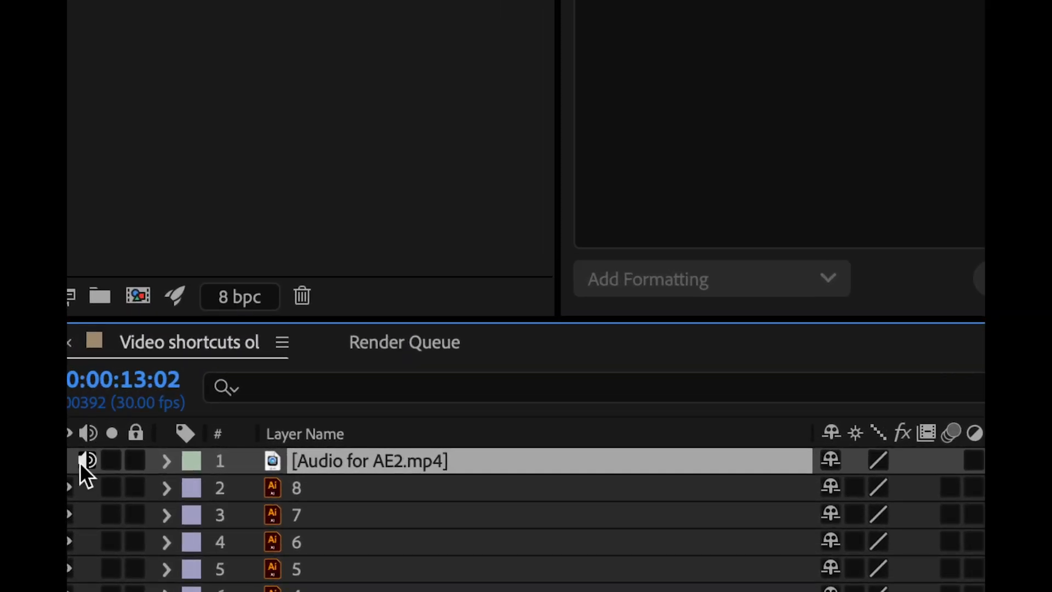
click(87, 462)
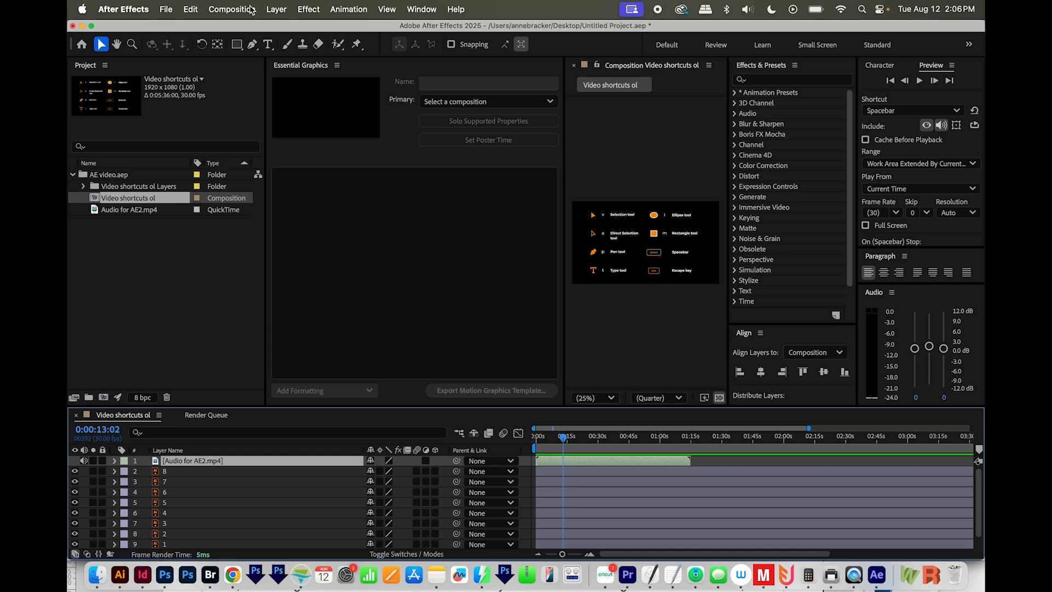
Step: Check Composition > Preview > Audio so previews include sound
click(231, 8)
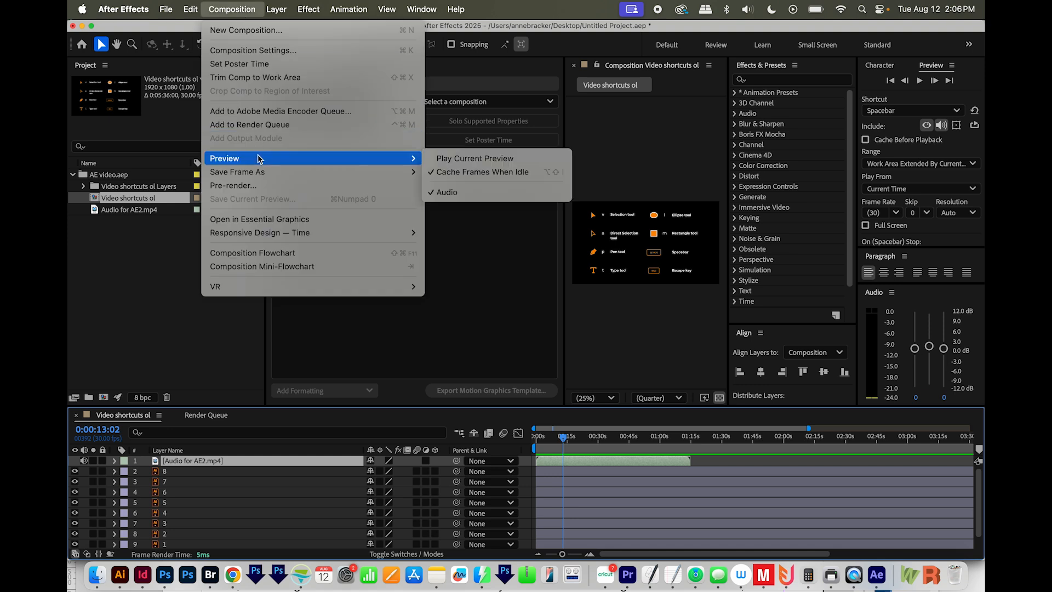
mouse_move(446, 192)
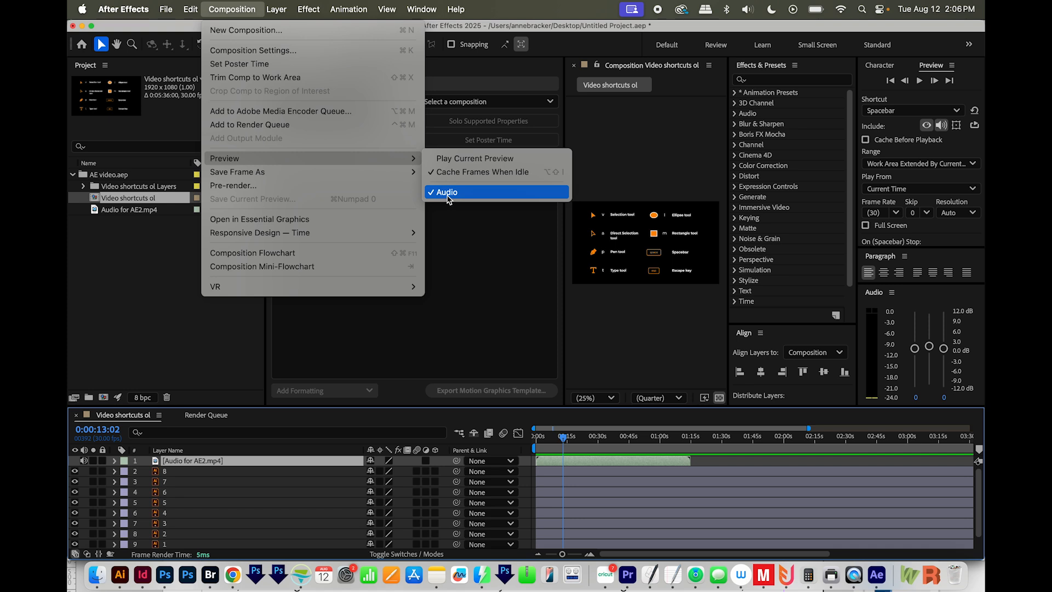
click(446, 193)
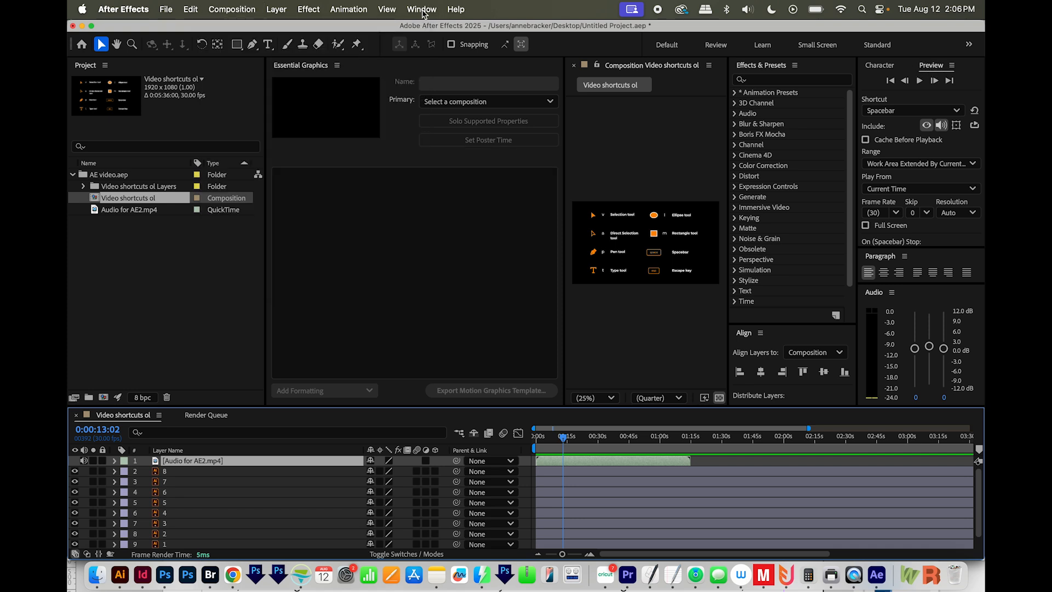
click(421, 9)
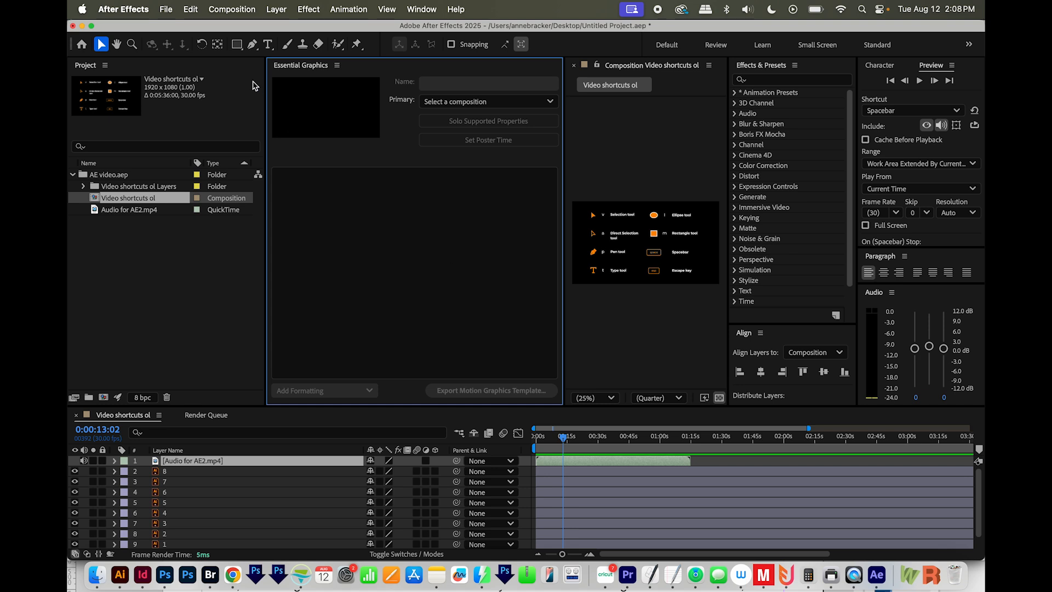
Step: In Preferences > Audio Hardware, set Default Output to MacBook Pro Speakers
click(190, 10)
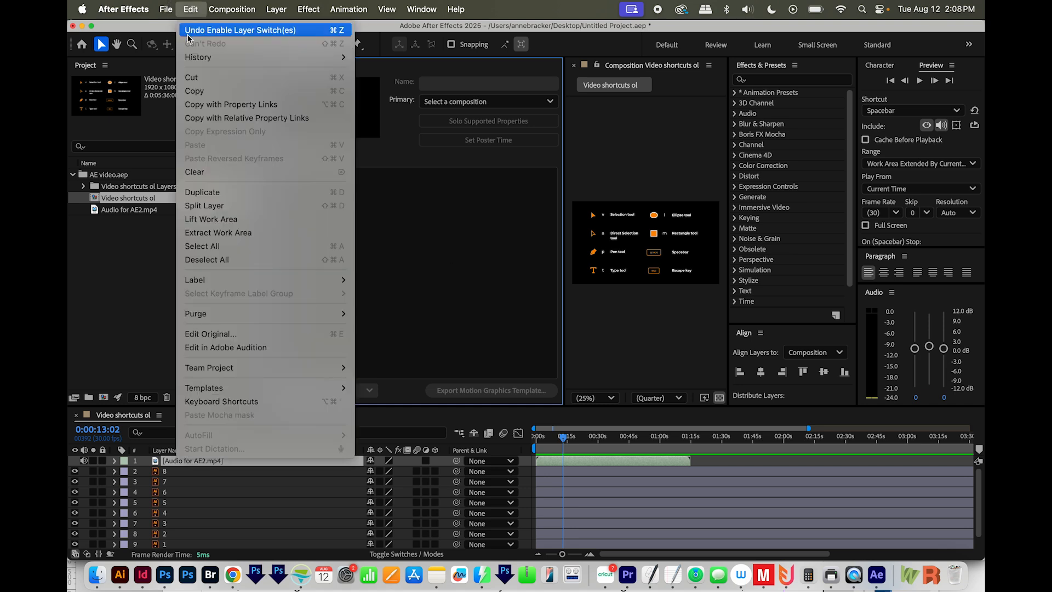
mouse_move(215, 260)
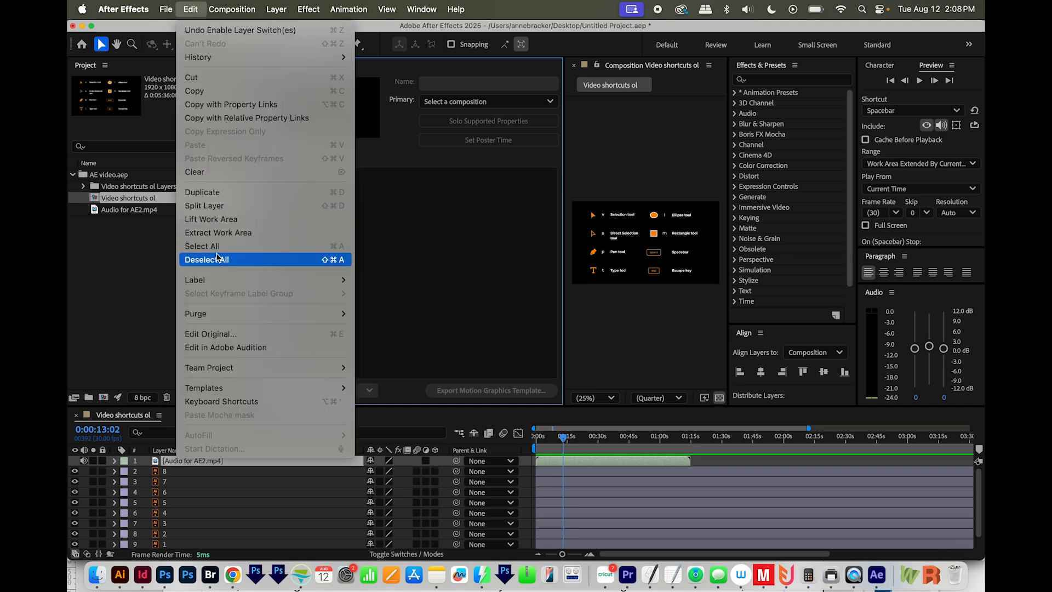
click(122, 9)
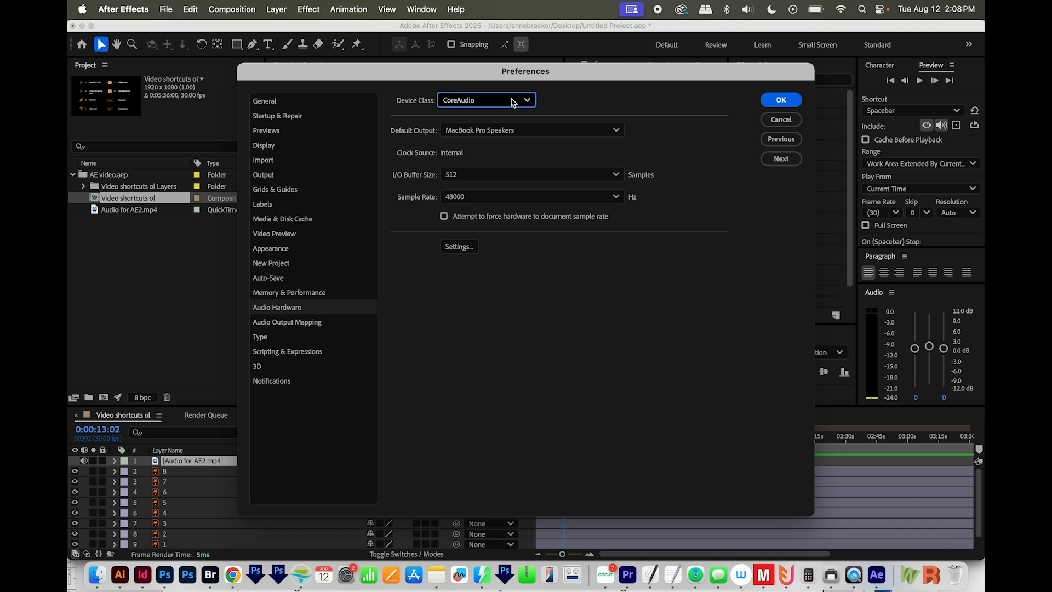
click(531, 129)
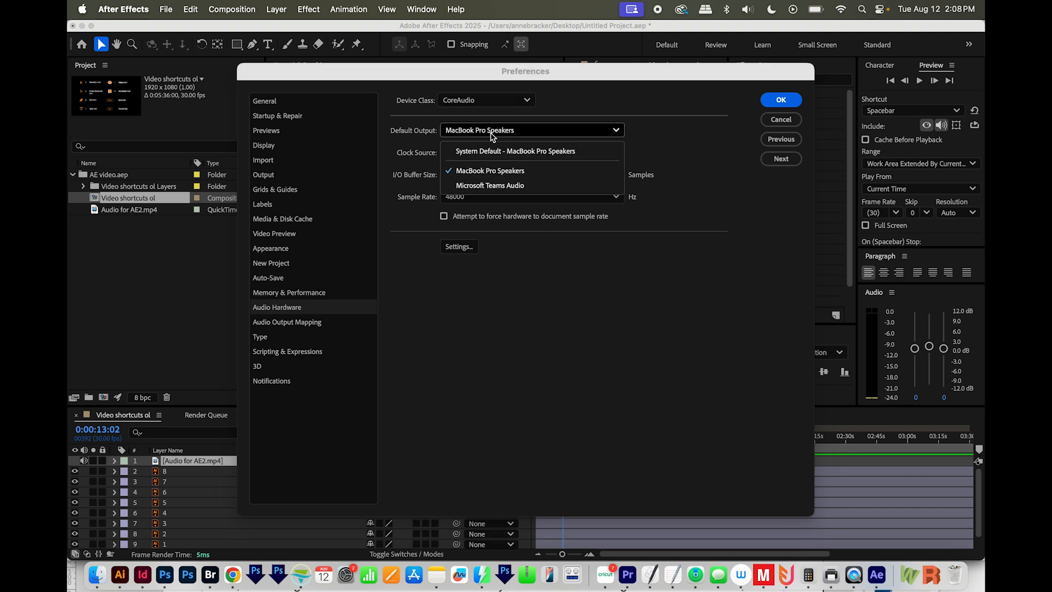
click(490, 171)
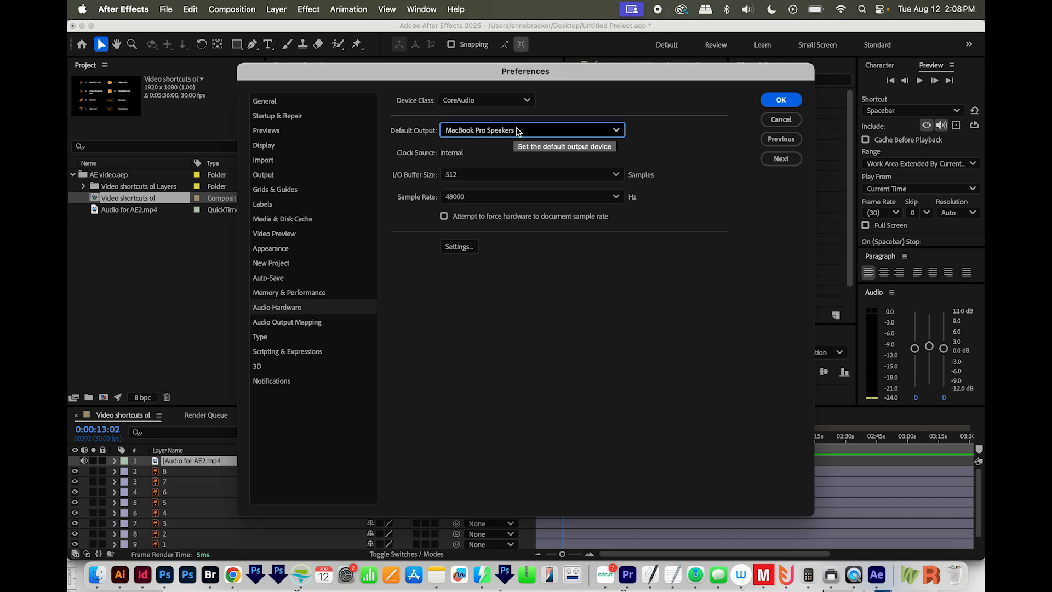
mouse_move(498, 154)
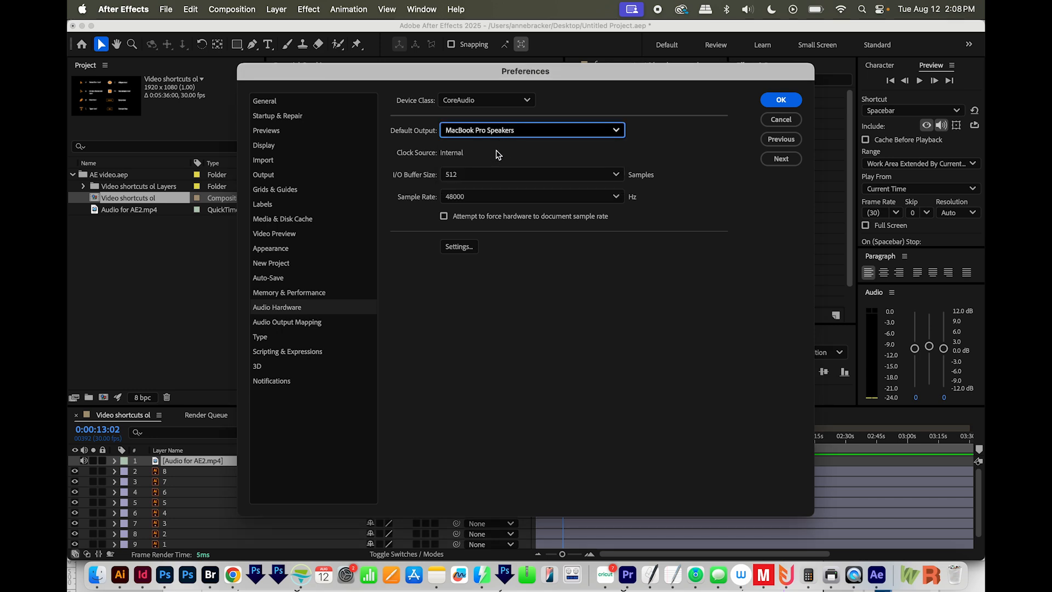
mouse_move(780, 100)
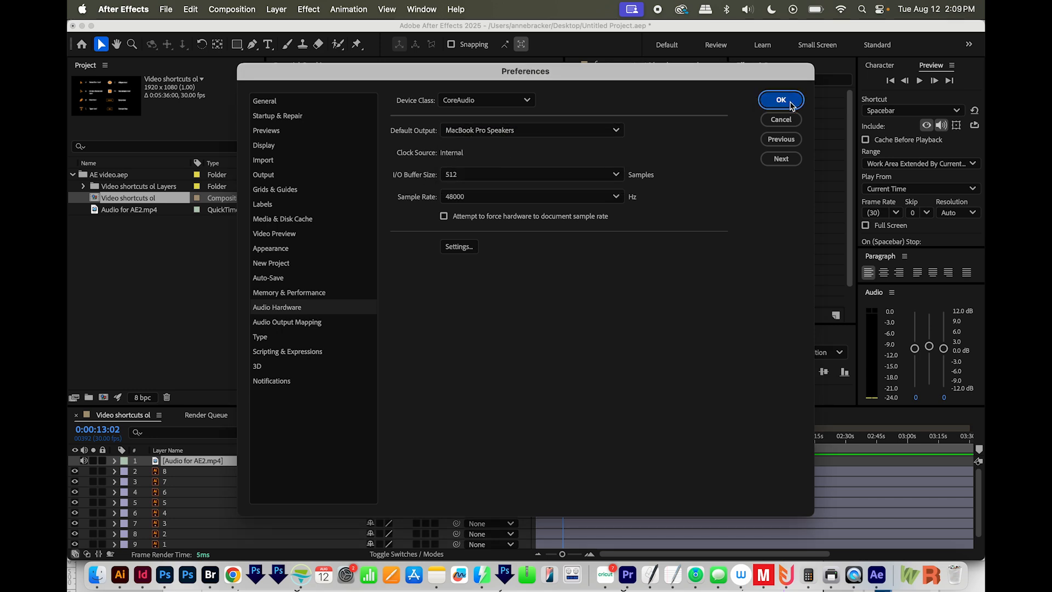
Step: Confirm Preferences with OK, then search Spotlight for 'sound'
click(780, 99)
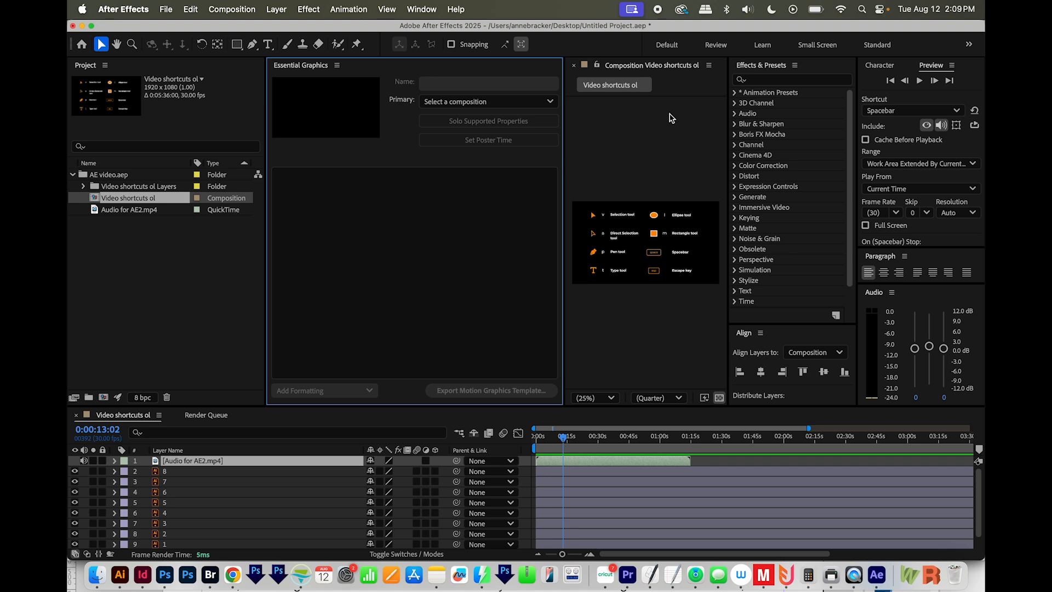
mouse_move(461, 84)
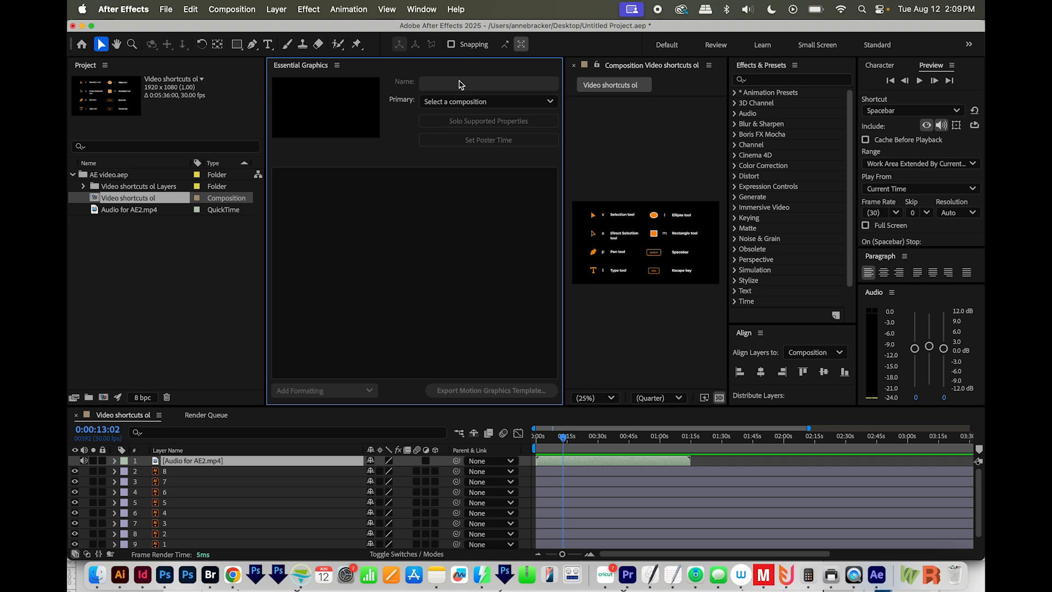
key(cmd+space)
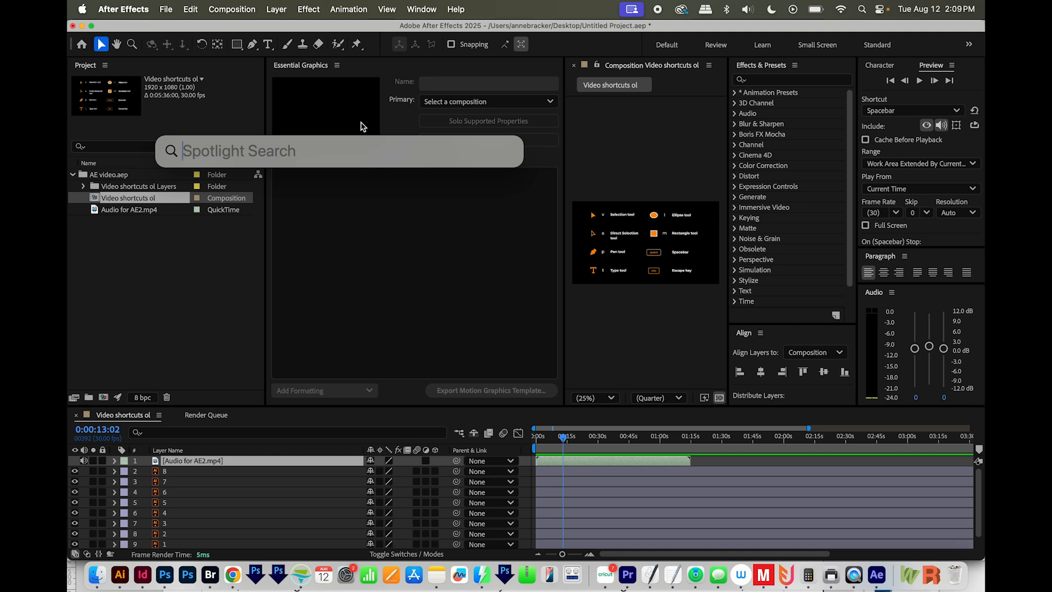
text(sound)
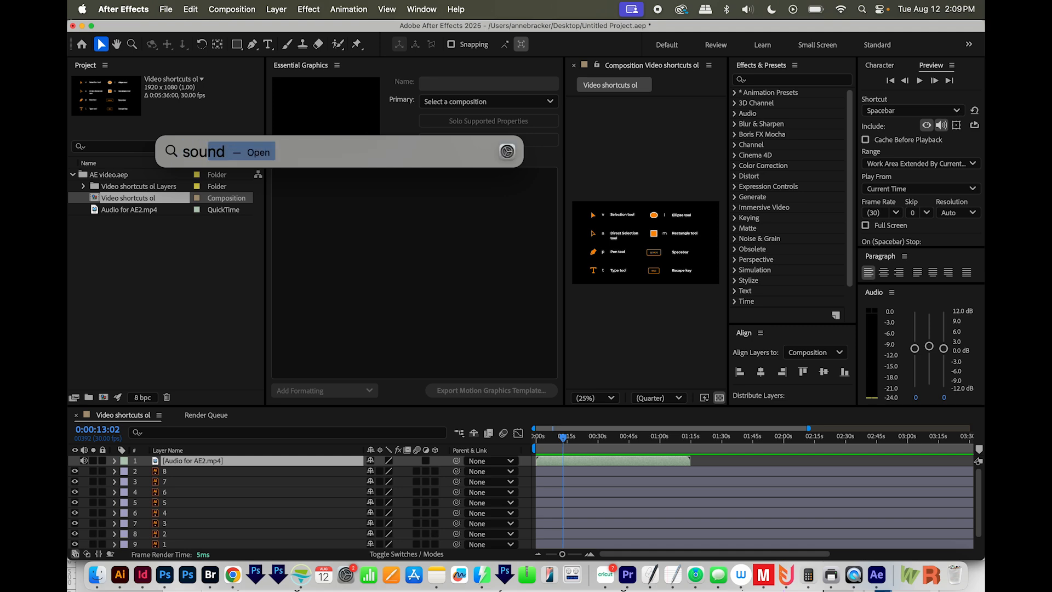